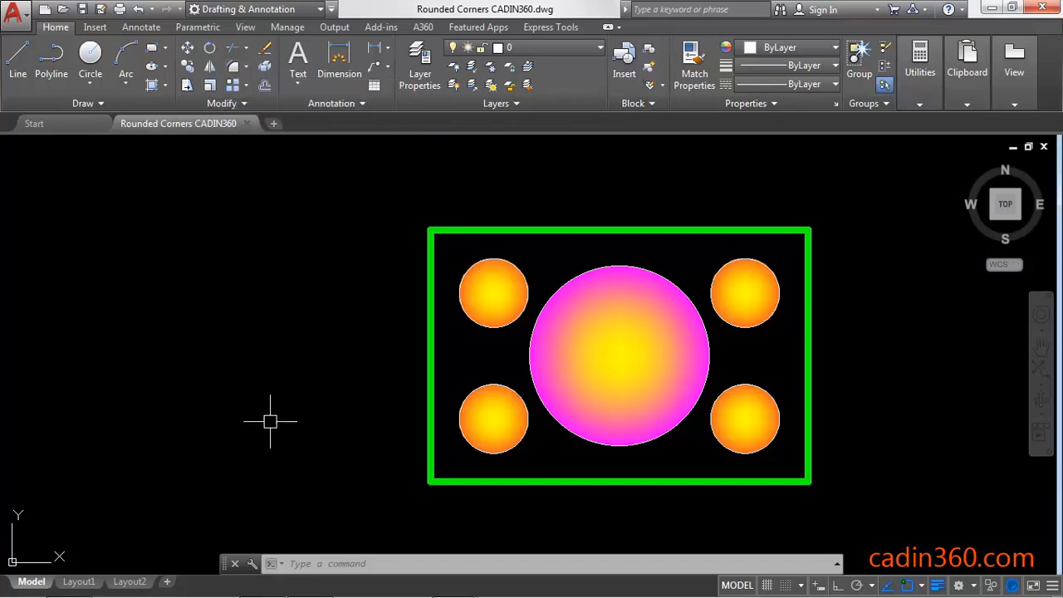
Start the FILLET command with the F alias, radius currently 0.
text(F)
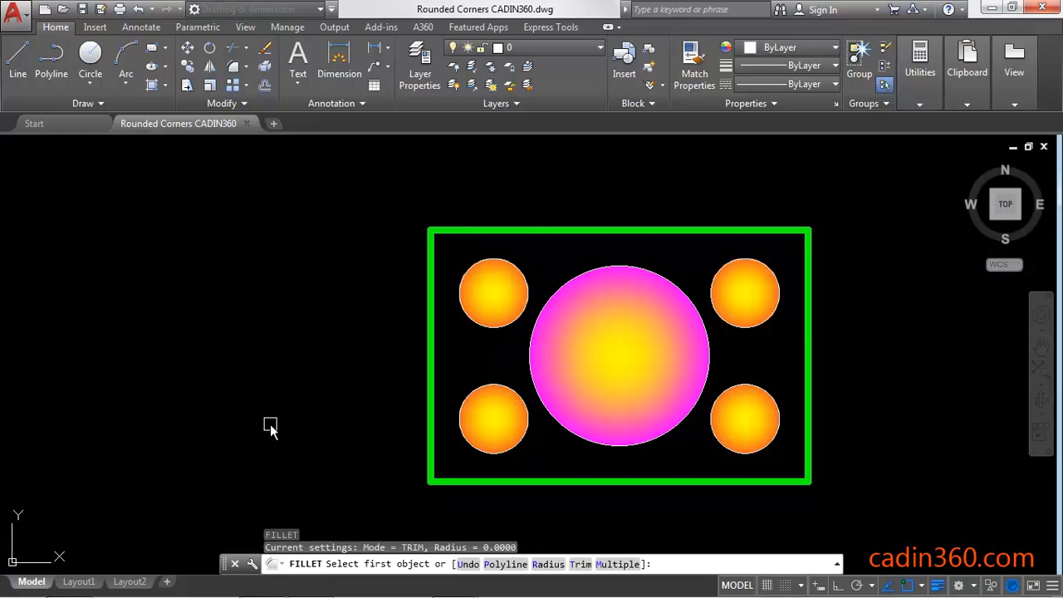
Set the fillet radius to 5 and round the rectangle's top-right corner.
text(R)
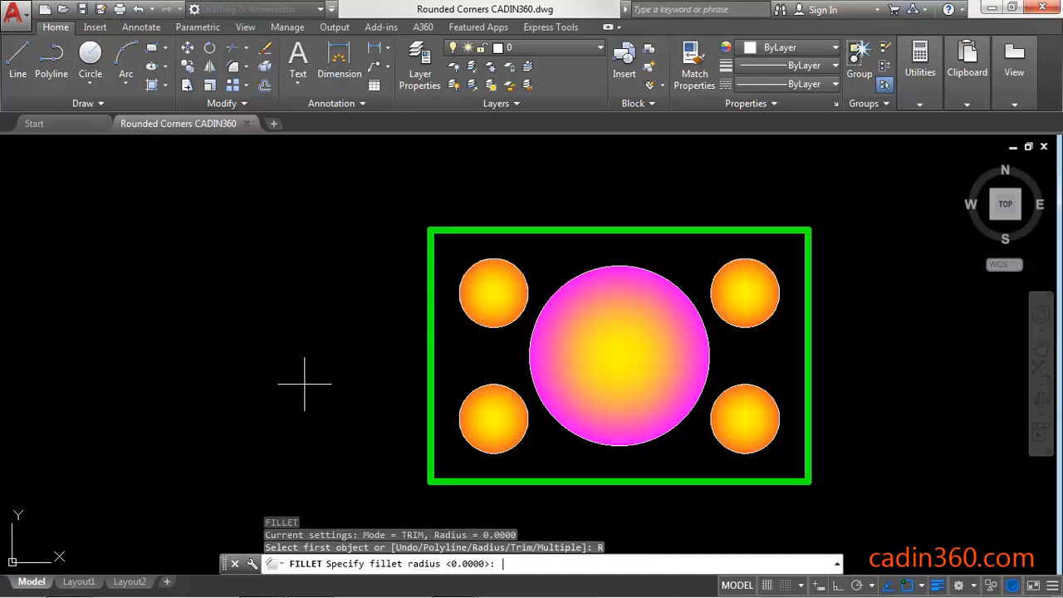
text(5)
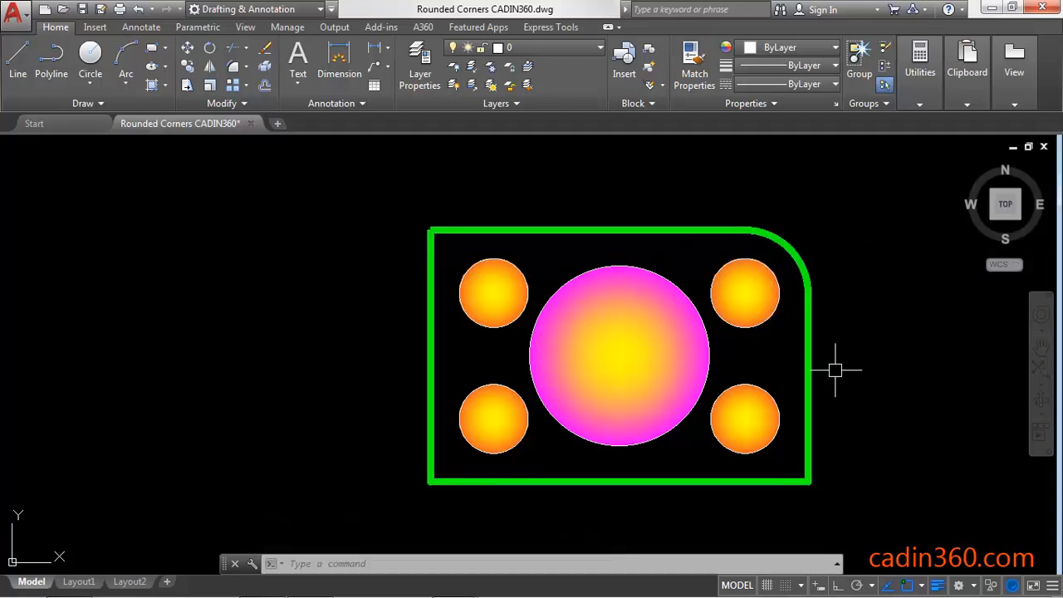
Fillet the top-left and remaining rectangle corners with radius 5.
text(F)
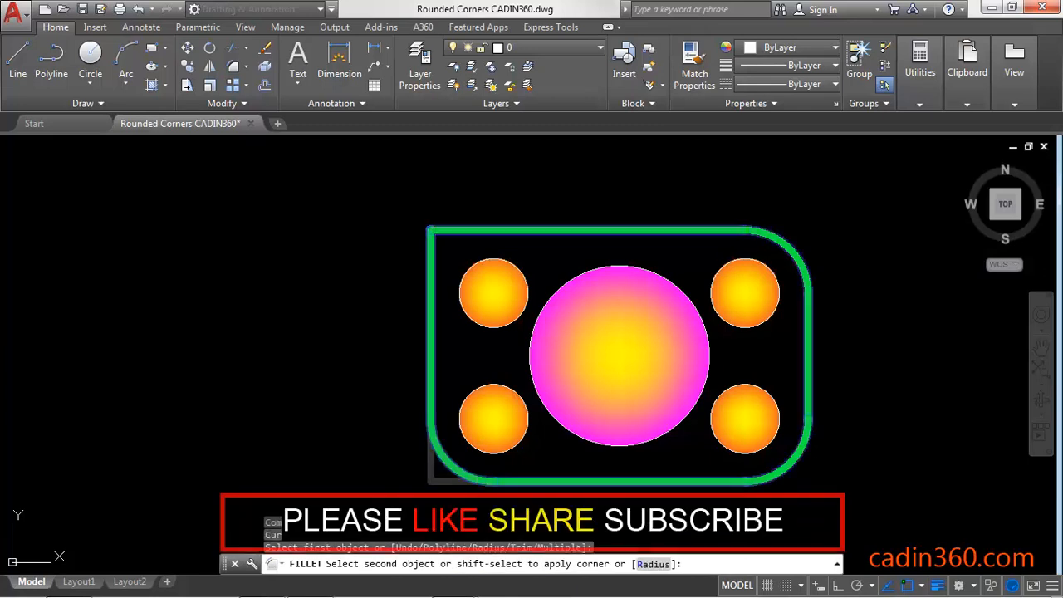
click(480, 230)
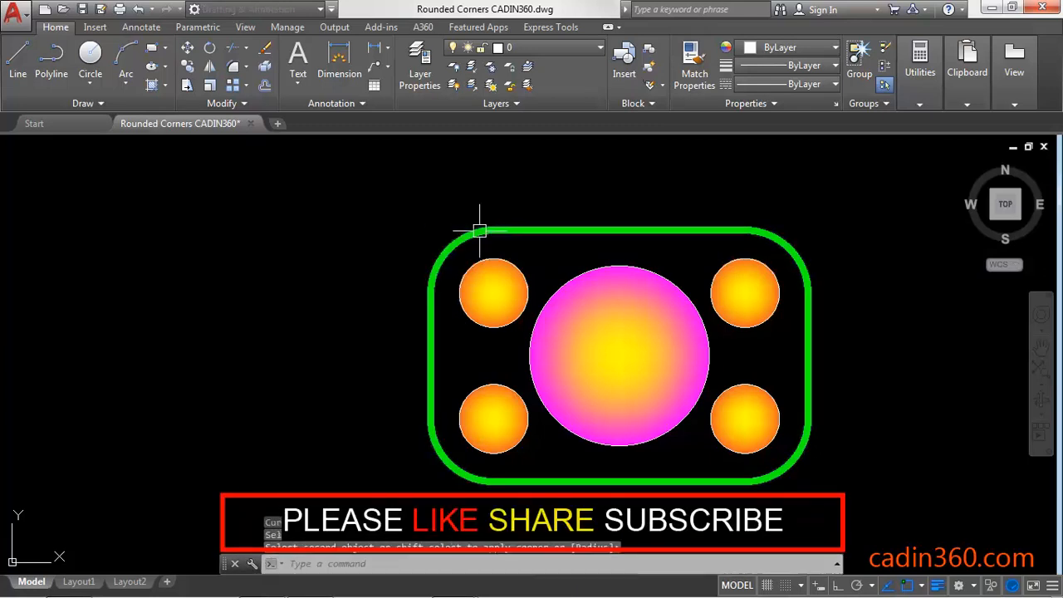